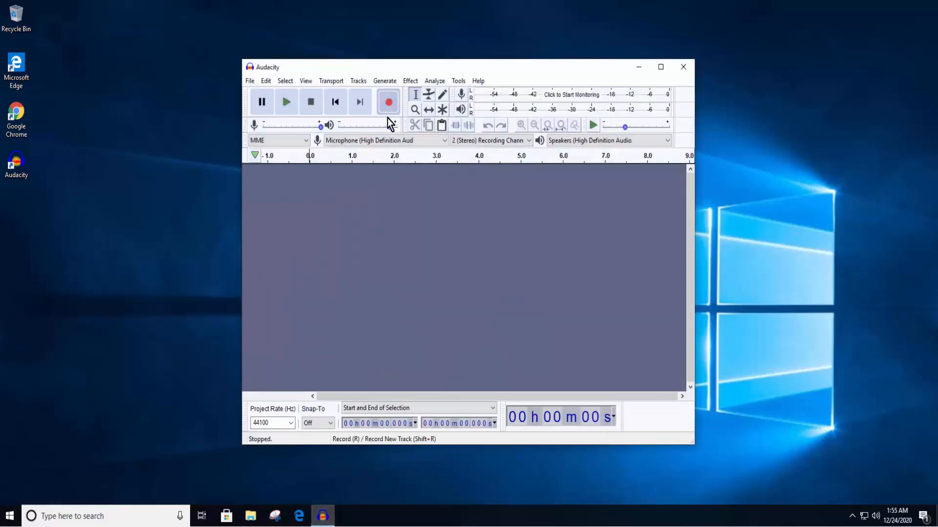
Attempt a microphone recording, dismiss the error 9999 message, and close Audacity
{"action": "left_click", "coordinate": [387, 102]}
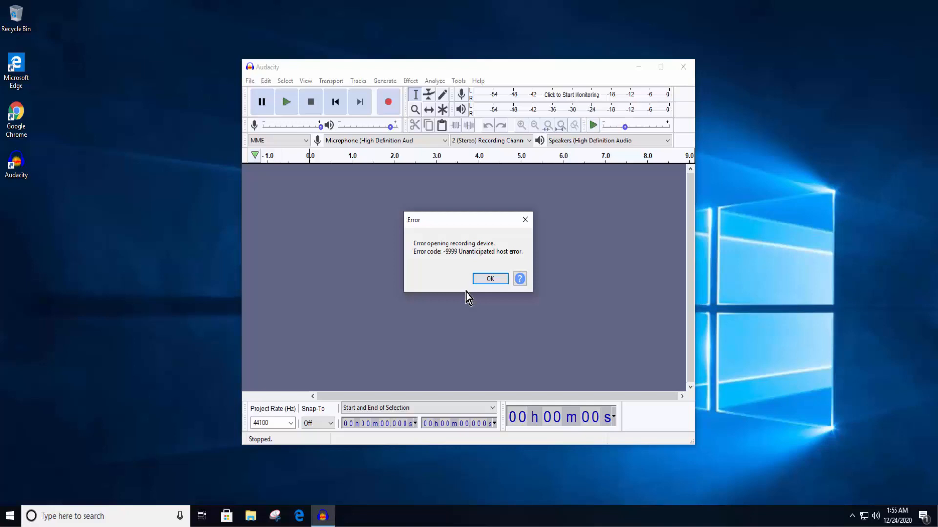
{"action": "left_click", "coordinate": [490, 279]}
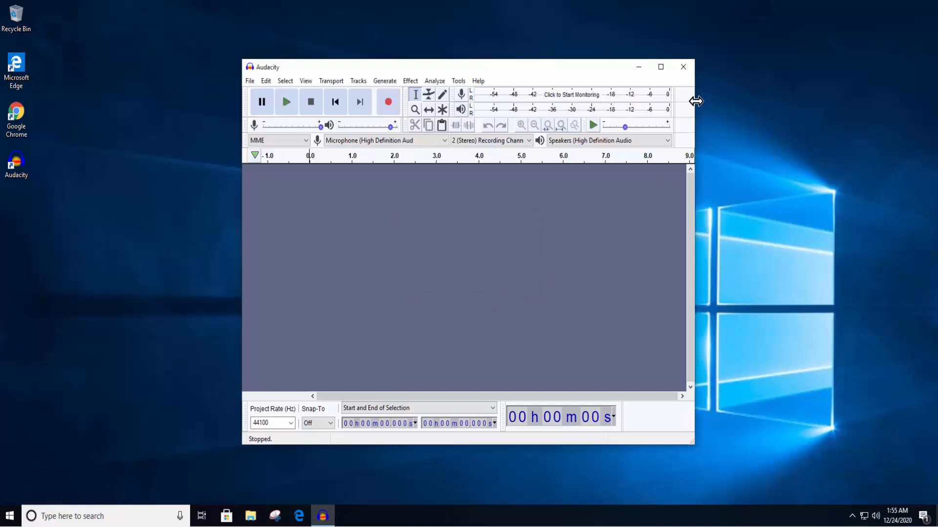
{"action": "left_click", "coordinate": [682, 67]}
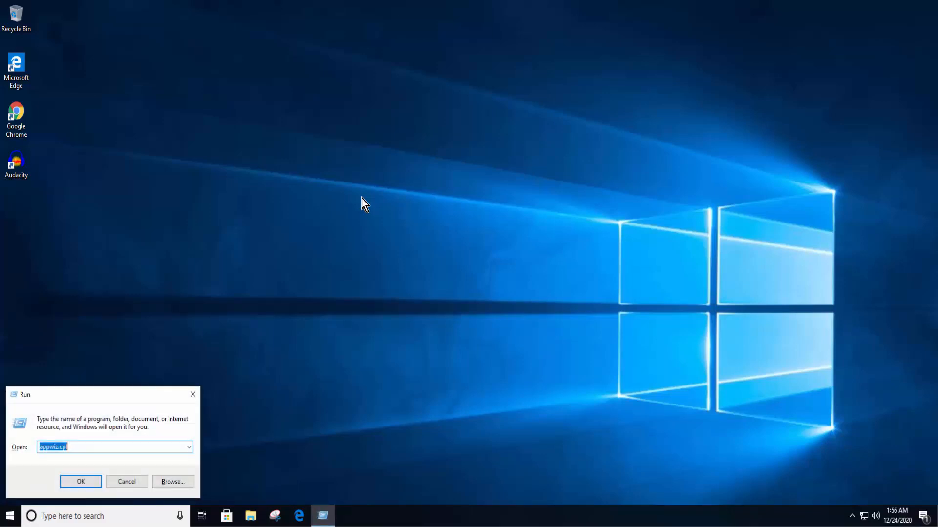
Review the installed programs in Programs and Features, selecting Google Chrome, then close it
{"action": "left_click", "coordinate": [80, 482]}
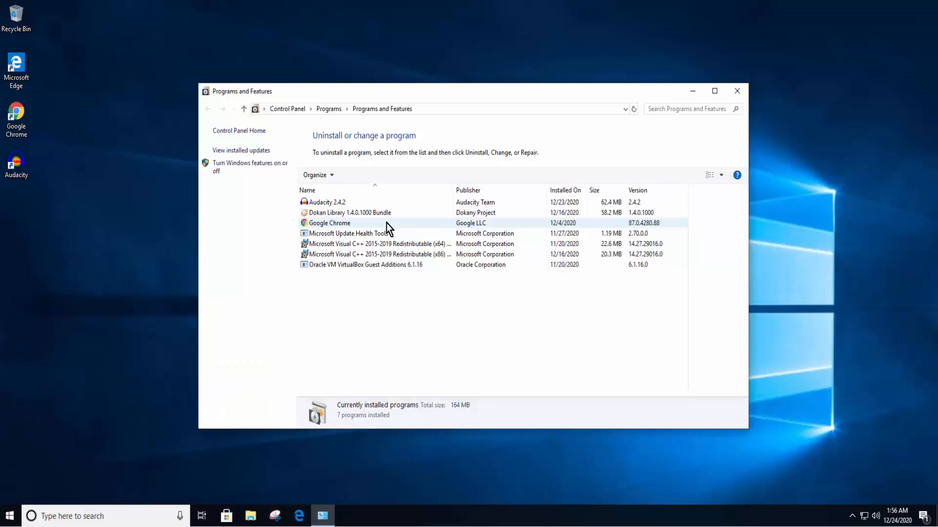
{"action": "left_click", "coordinate": [329, 223]}
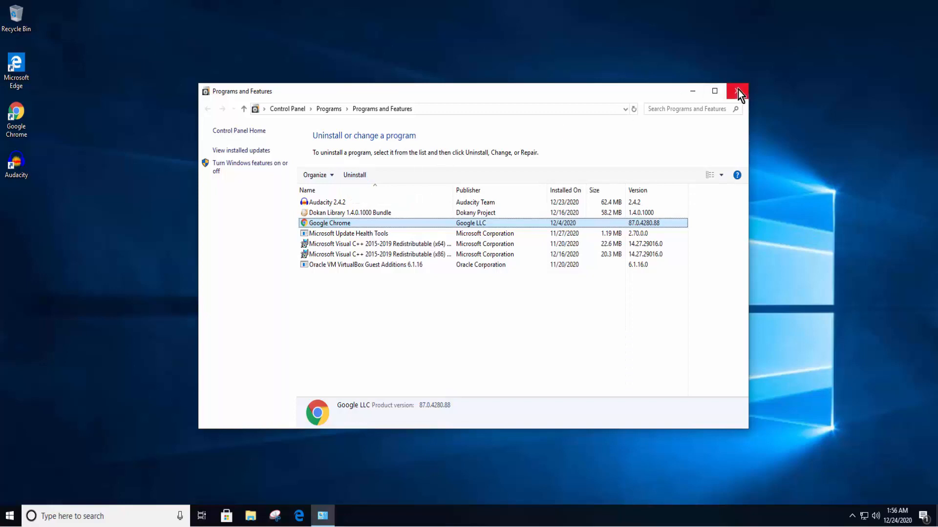
{"action": "left_click", "coordinate": [737, 91]}
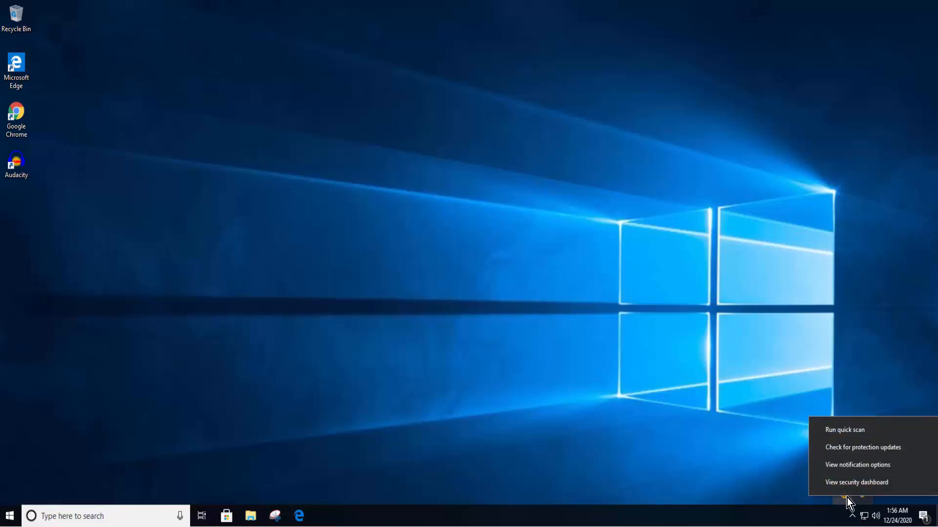
{"action": "left_click", "coordinate": [694, 412]}
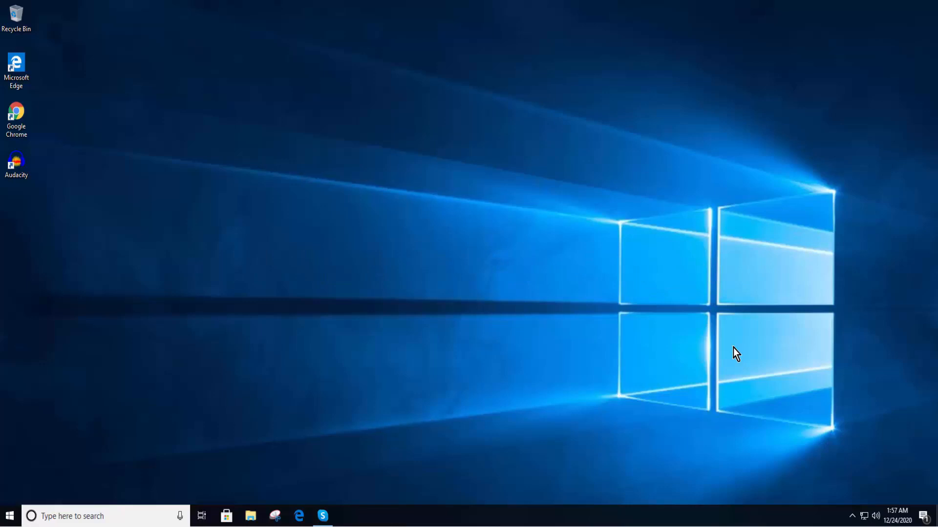
{"action": "mouse_move", "coordinate": [377, 470]}
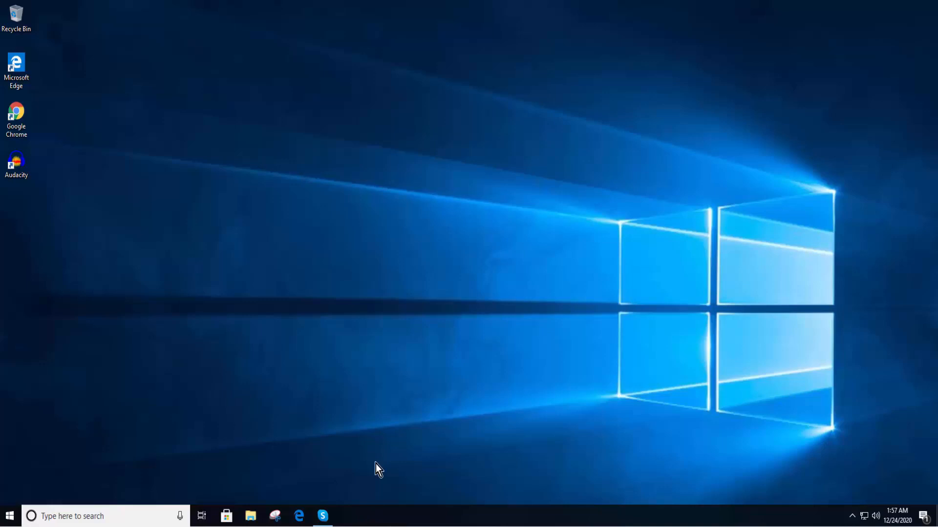
{"action": "mouse_move", "coordinate": [394, 419]}
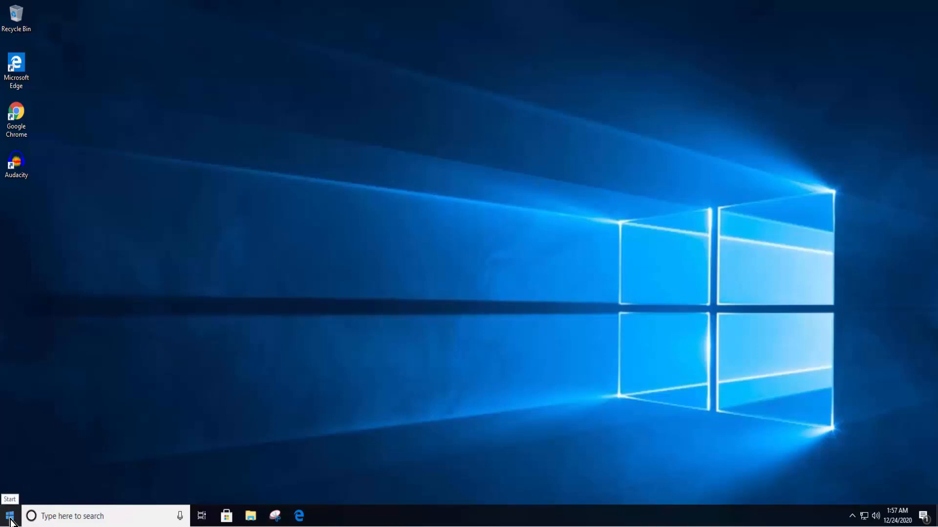
{"action": "left_click", "coordinate": [10, 515]}
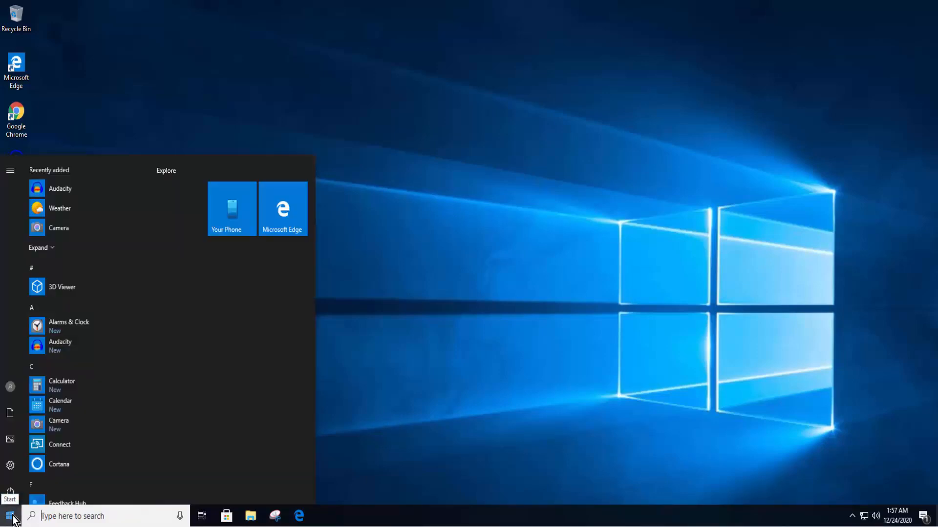
{"action": "type", "text": "t"}
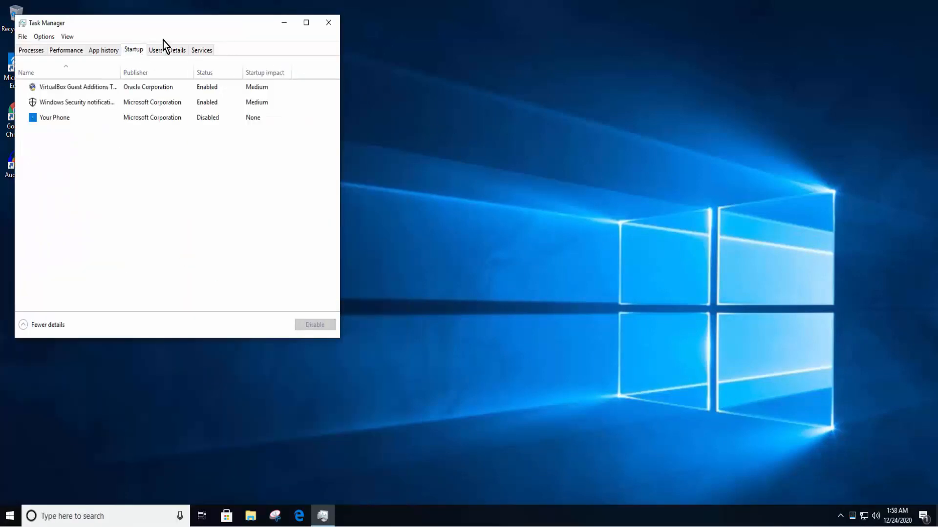
{"action": "left_click", "coordinate": [76, 103]}
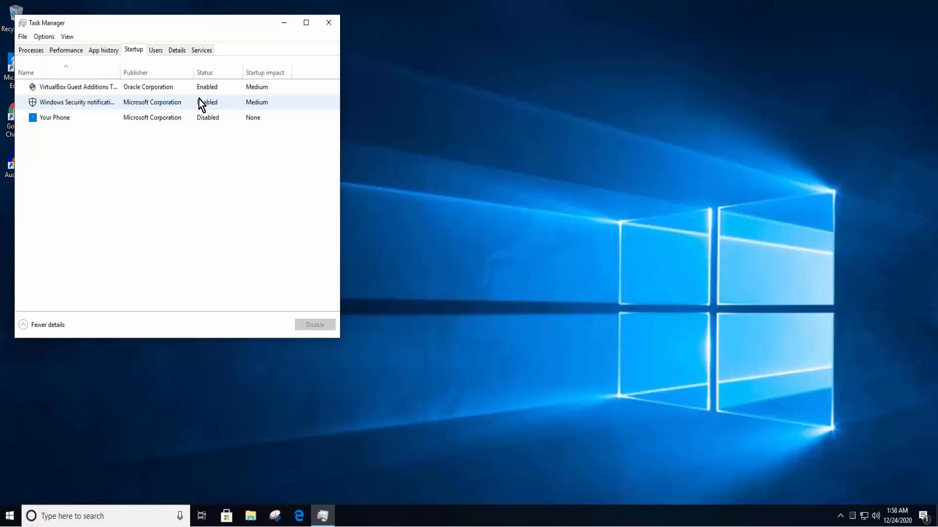
{"action": "left_click", "coordinate": [76, 103]}
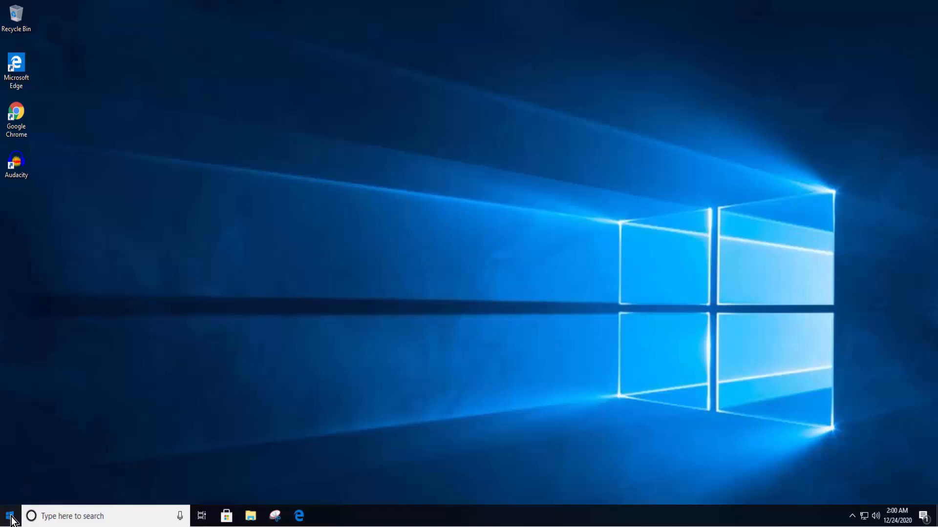
Reach the Windows Settings Privacy page, scrolled to the App permissions section
{"action": "left_click", "coordinate": [9, 516]}
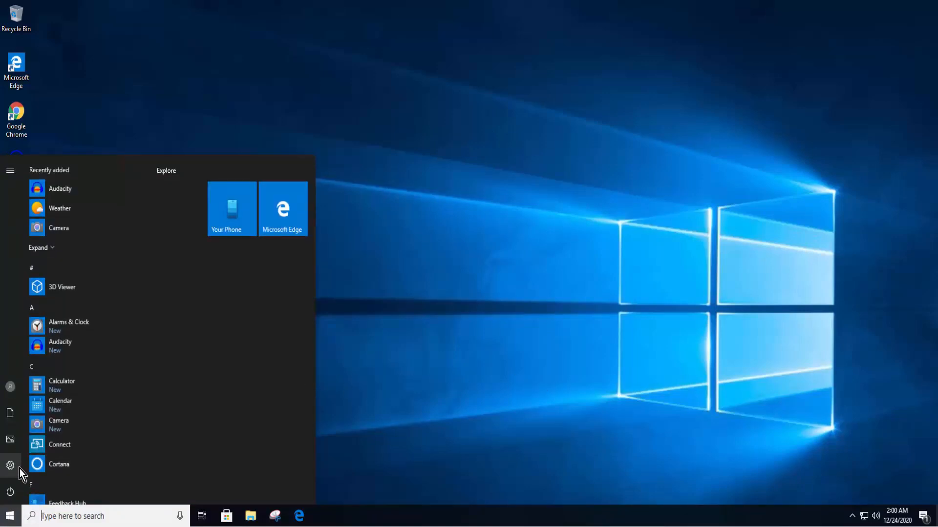
{"action": "left_click", "coordinate": [10, 465]}
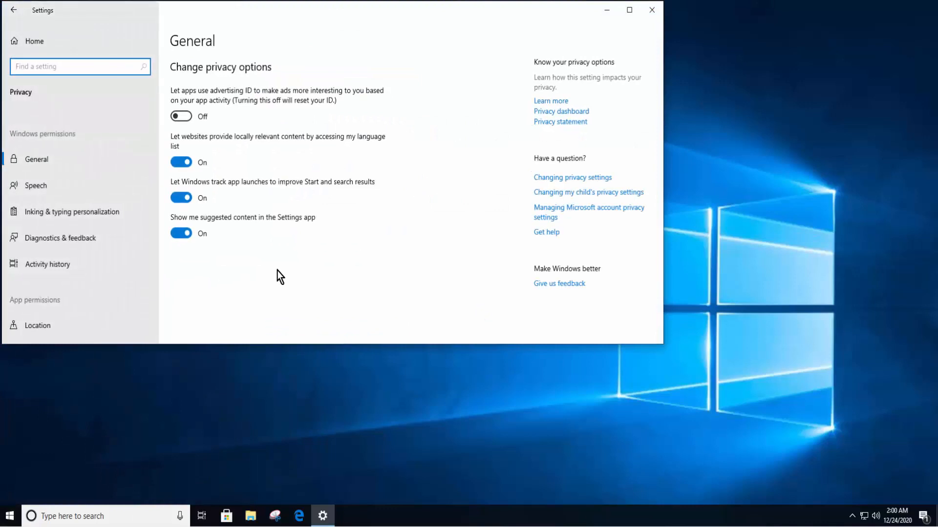
{"action": "scroll", "scroll_direction": "down", "scroll_amount": 3}
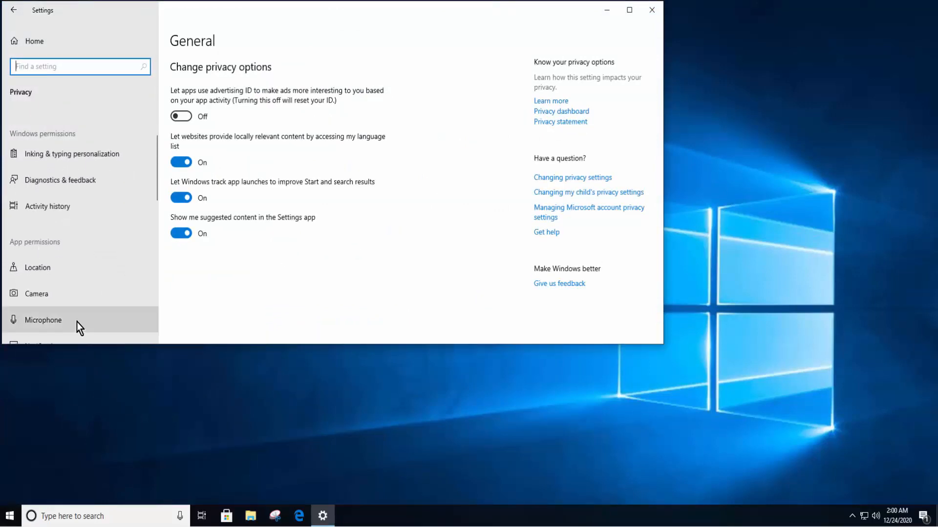
Switch Microphone access for this device to On and review the app access list
{"action": "left_click", "coordinate": [42, 321]}
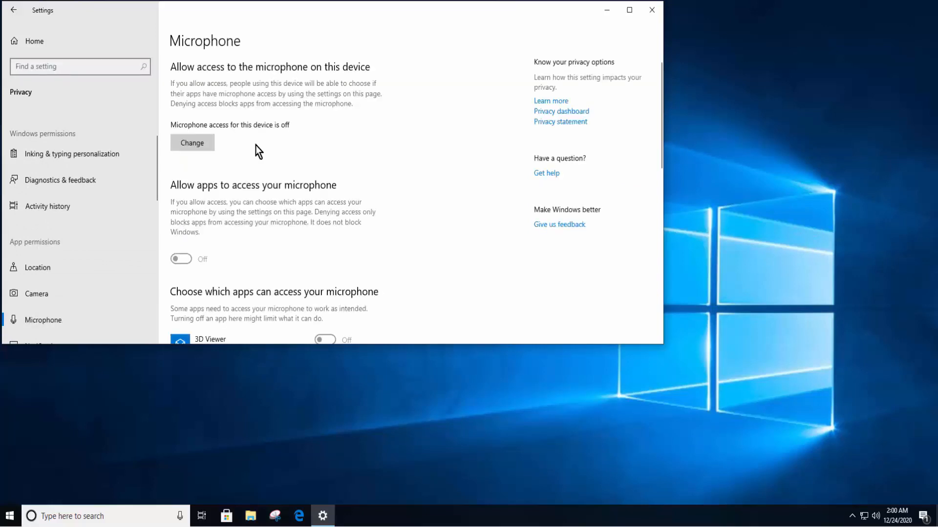
{"action": "left_click", "coordinate": [193, 143]}
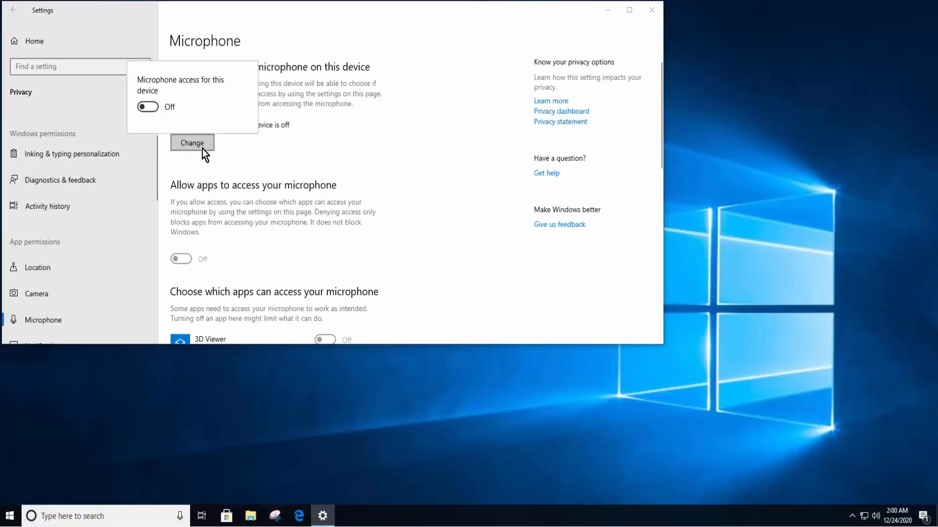
{"action": "left_click", "coordinate": [146, 106]}
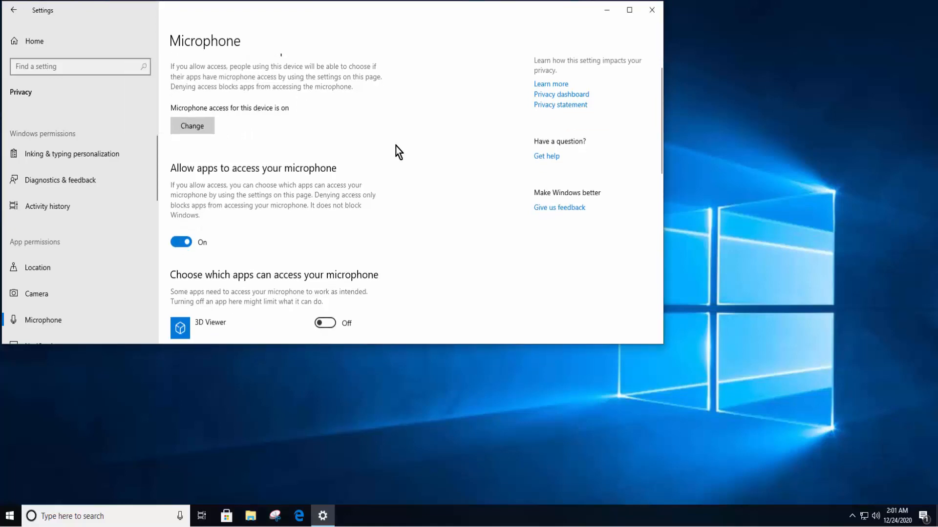
{"action": "scroll", "scroll_direction": "down", "scroll_amount": 3}
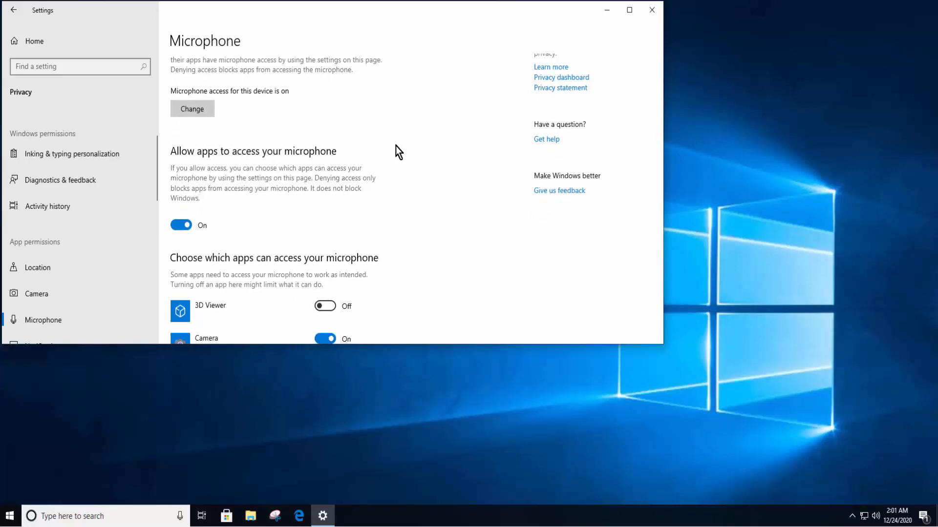
{"action": "scroll", "scroll_direction": "down", "scroll_amount": 3}
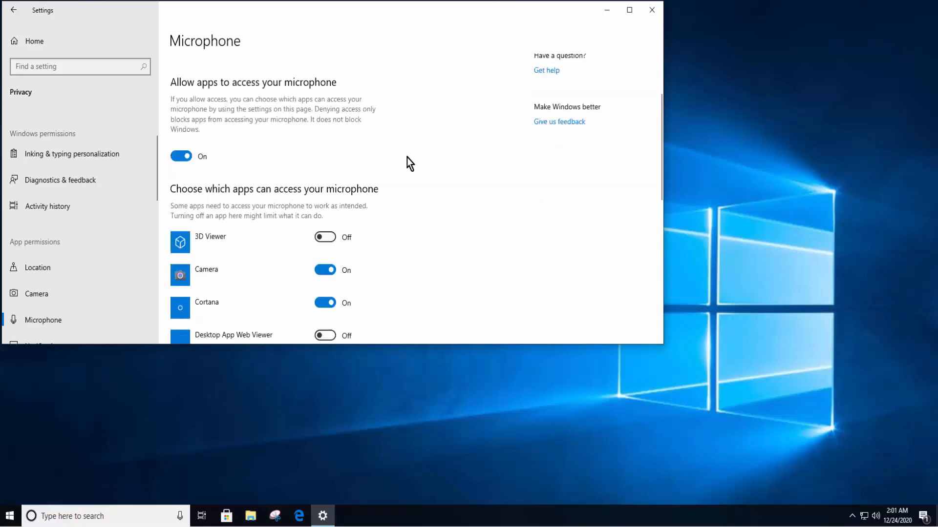
{"action": "mouse_move", "coordinate": [284, 93]}
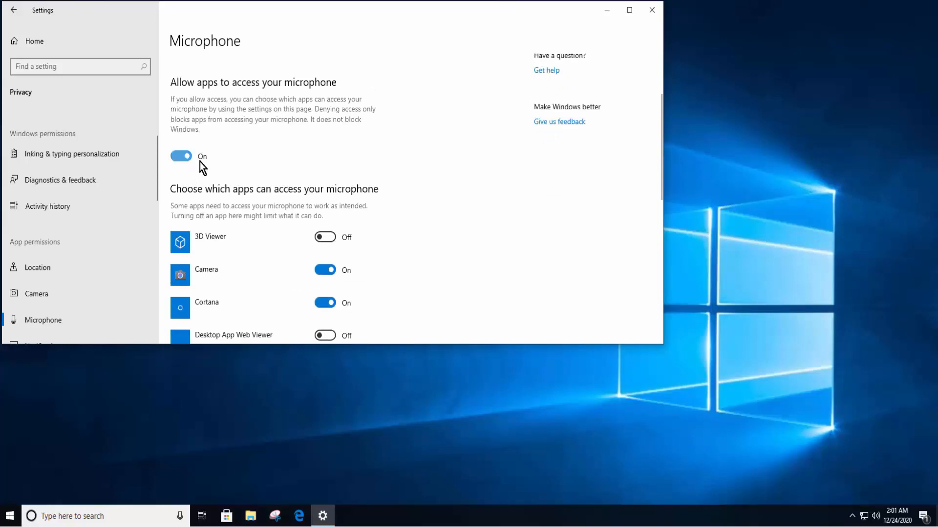
{"action": "mouse_move", "coordinate": [392, 207]}
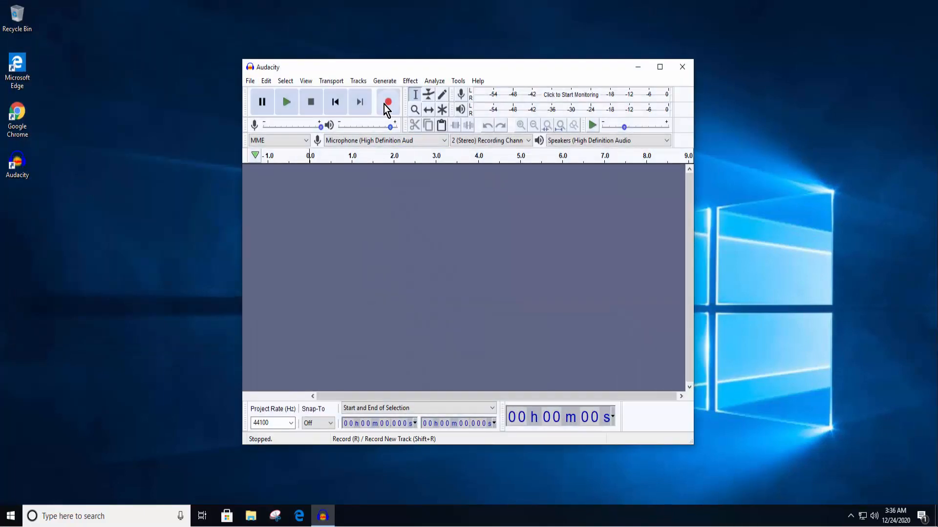
Record into a new stereo track and maximize the Audacity window
{"action": "left_click", "coordinate": [388, 101]}
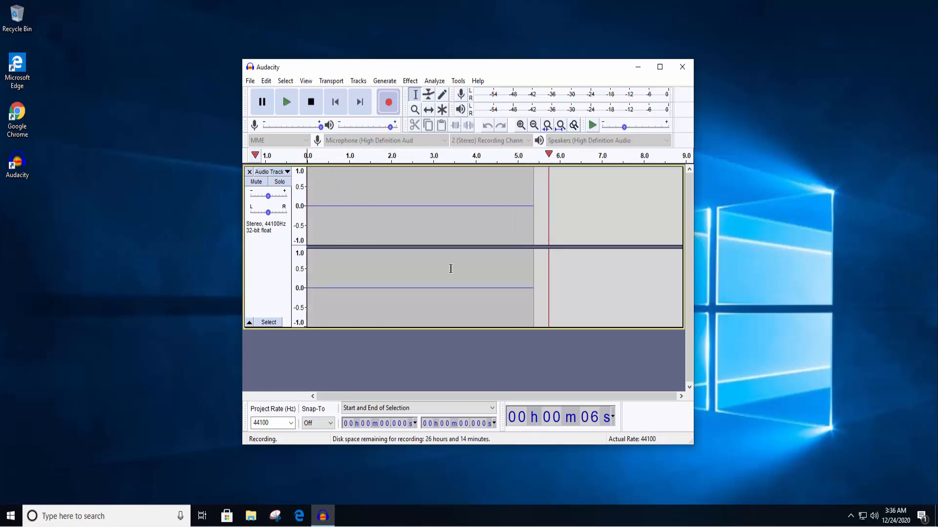
{"action": "left_click", "coordinate": [659, 66]}
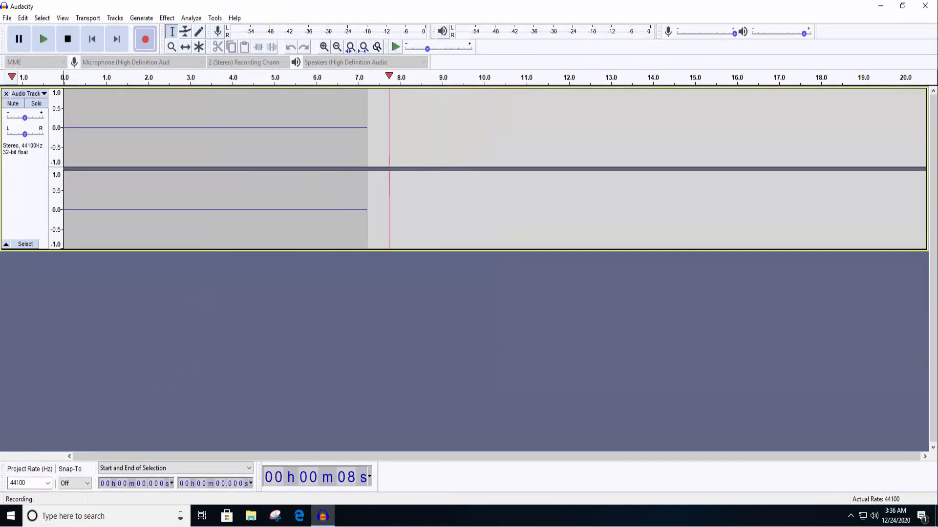